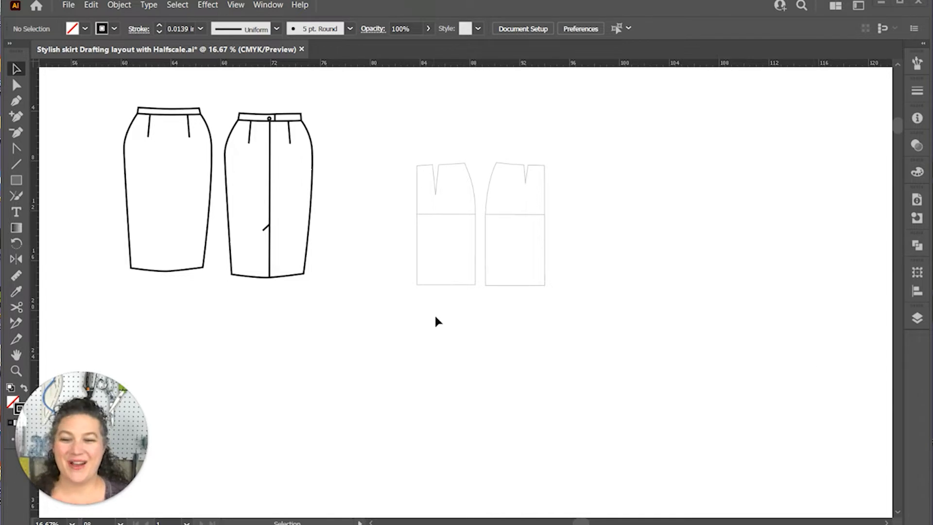
mouse_move(326, 291)
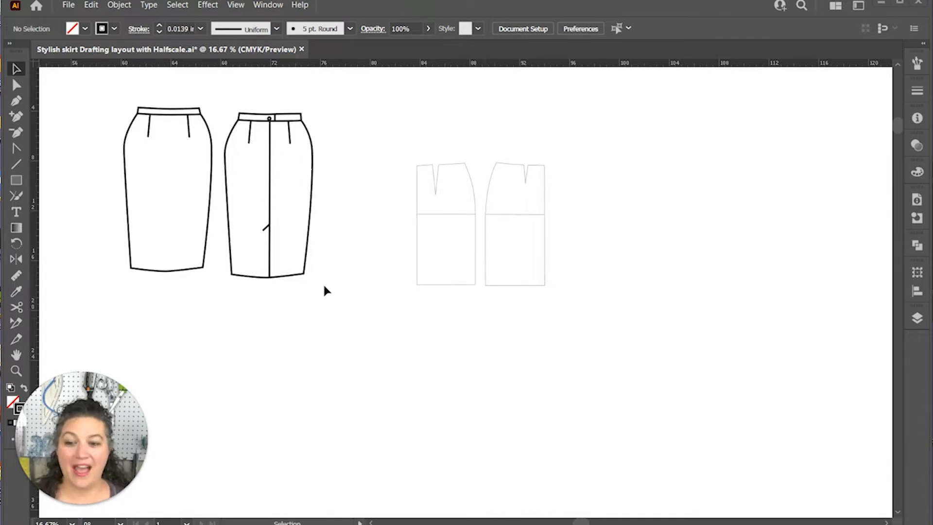
mouse_move(197, 249)
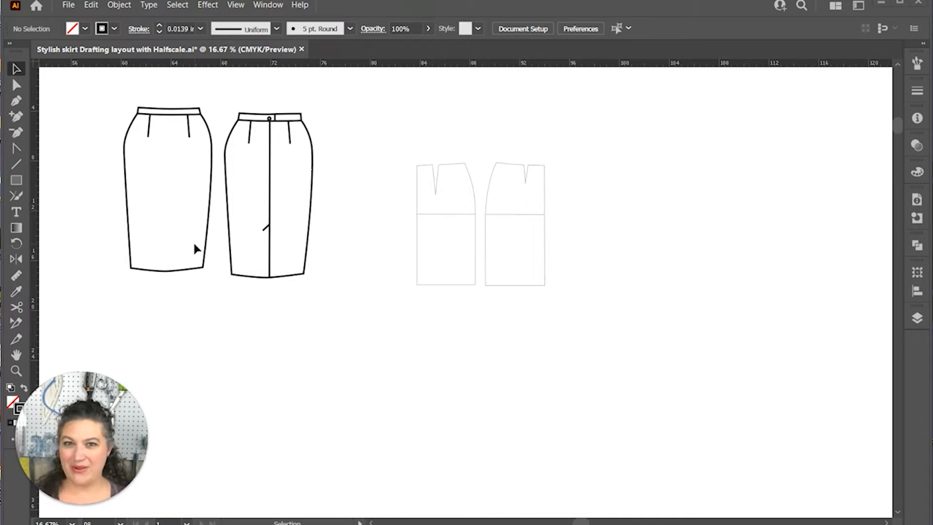
mouse_move(147, 143)
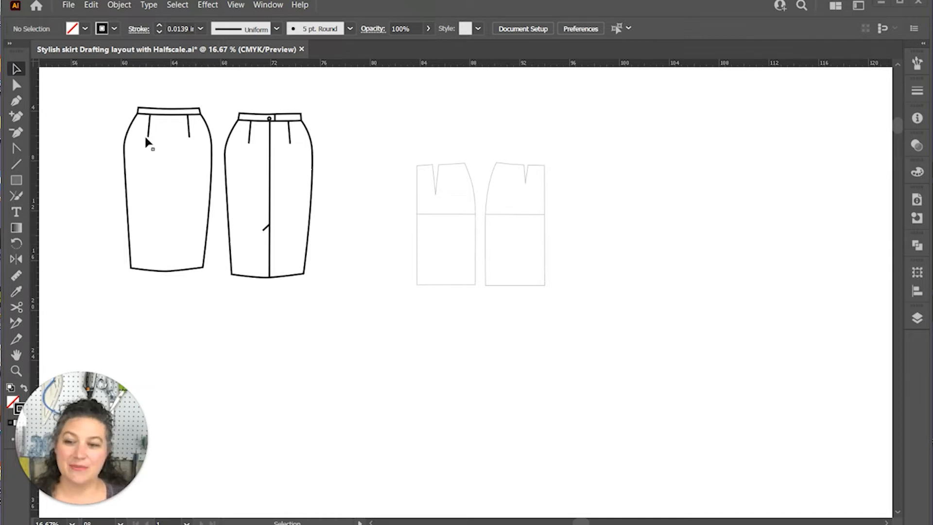
mouse_move(467, 414)
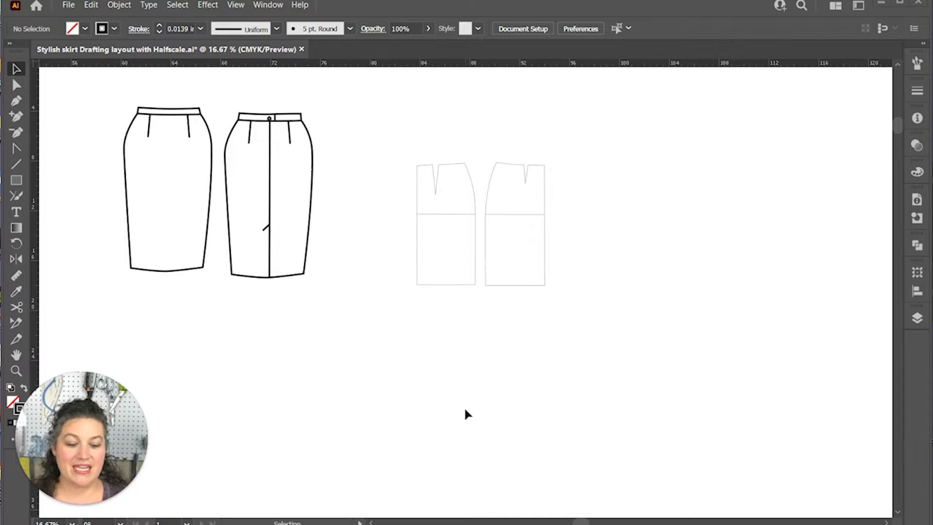
Zoom in on the bottom of the two skirt pattern pieces.
left_click(445, 223)
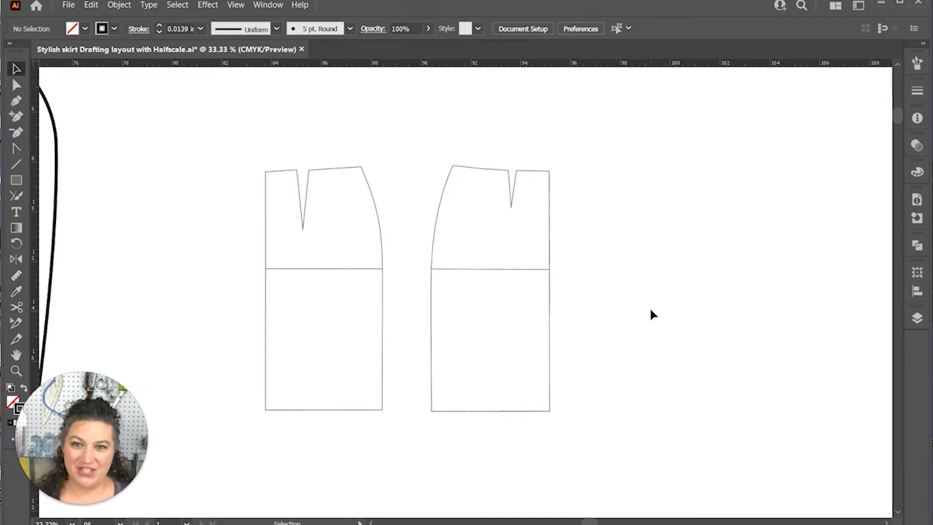
mouse_move(641, 252)
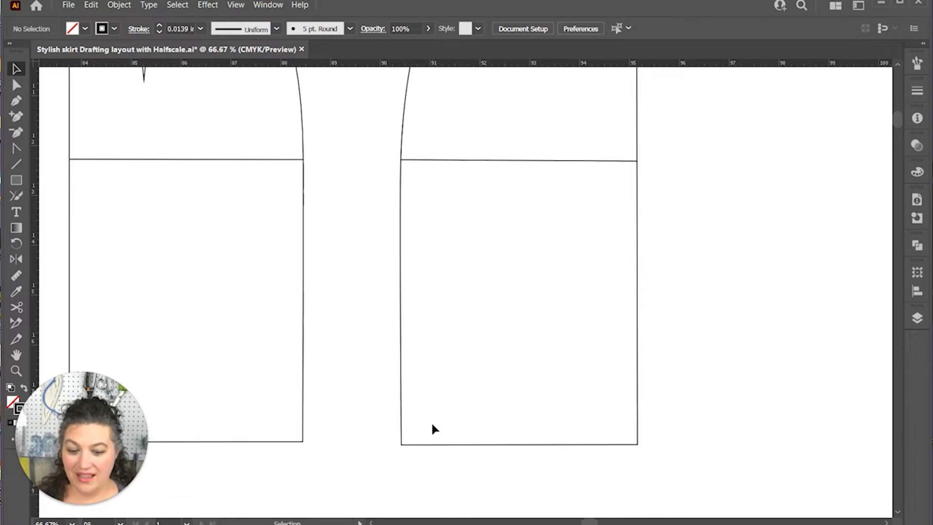
Draw a 1-inch vertical line at the right piece's hem corner.
left_click(16, 164)
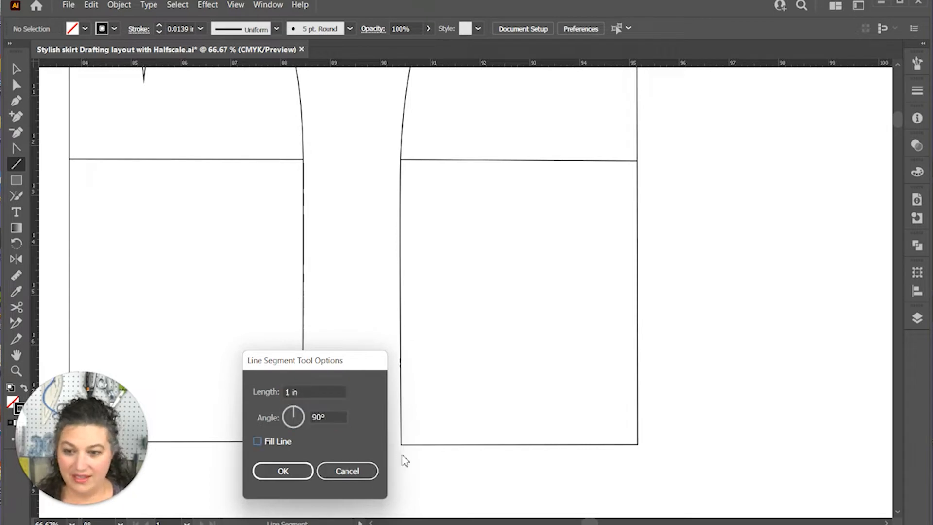
left_click(283, 471)
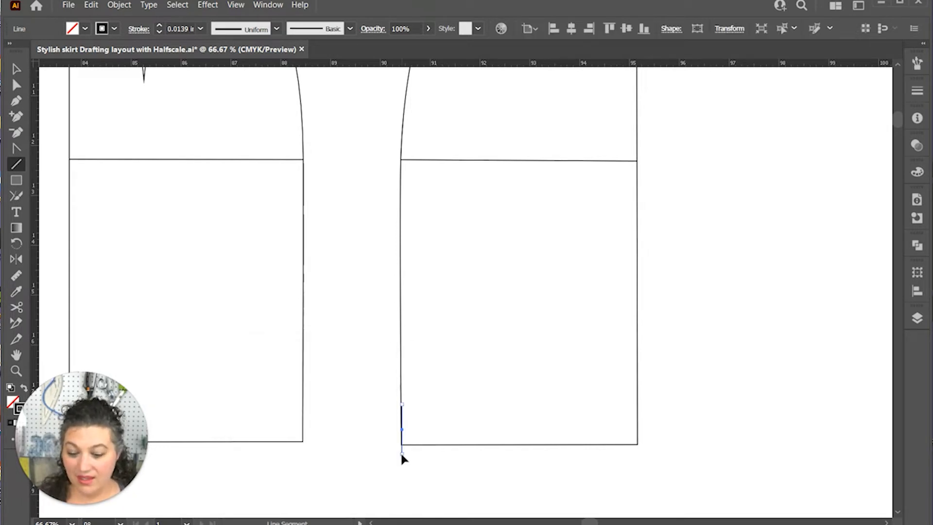
left_click(16, 307)
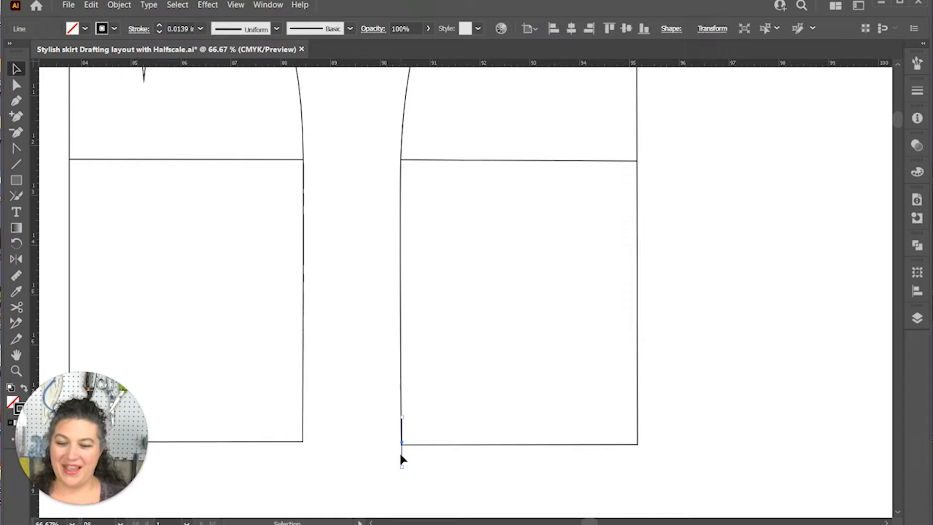
Move the line 1 inch horizontally into the piece and check the hem length in Document Info.
right_click(402, 460)
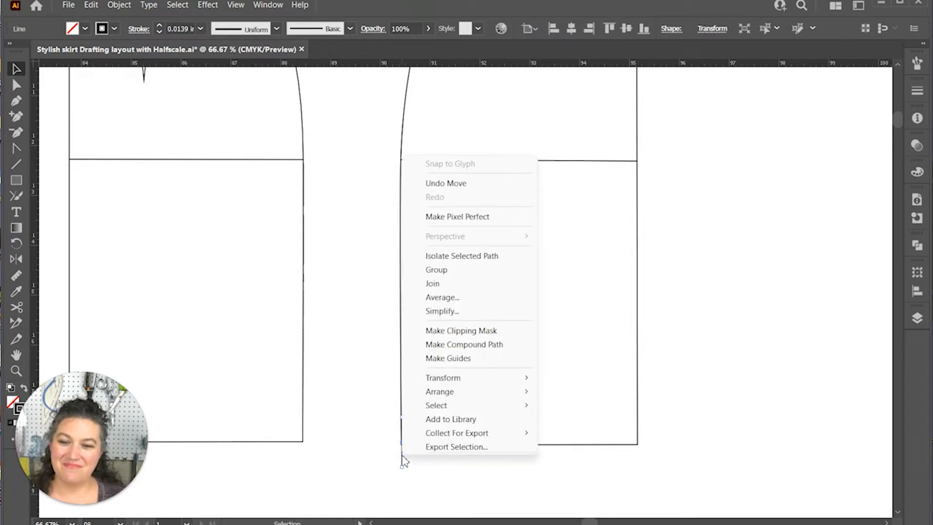
mouse_move(469, 390)
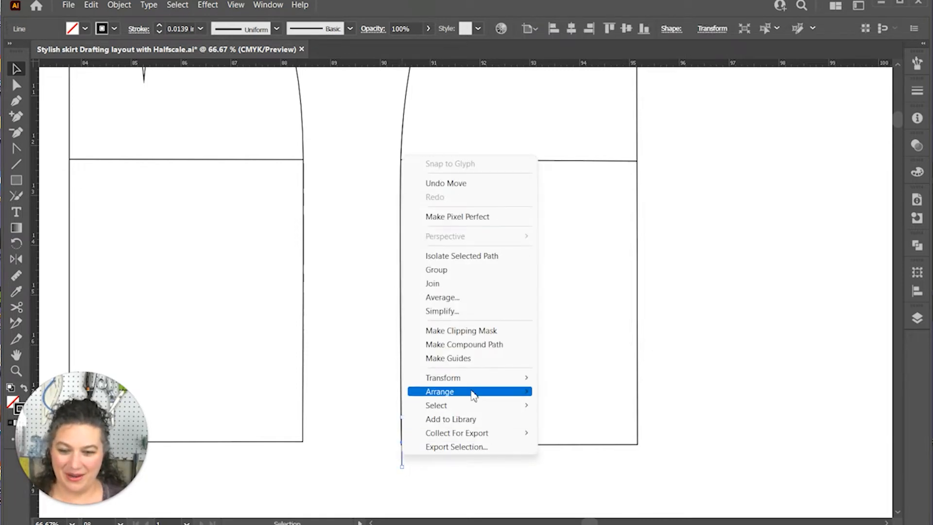
mouse_move(443, 377)
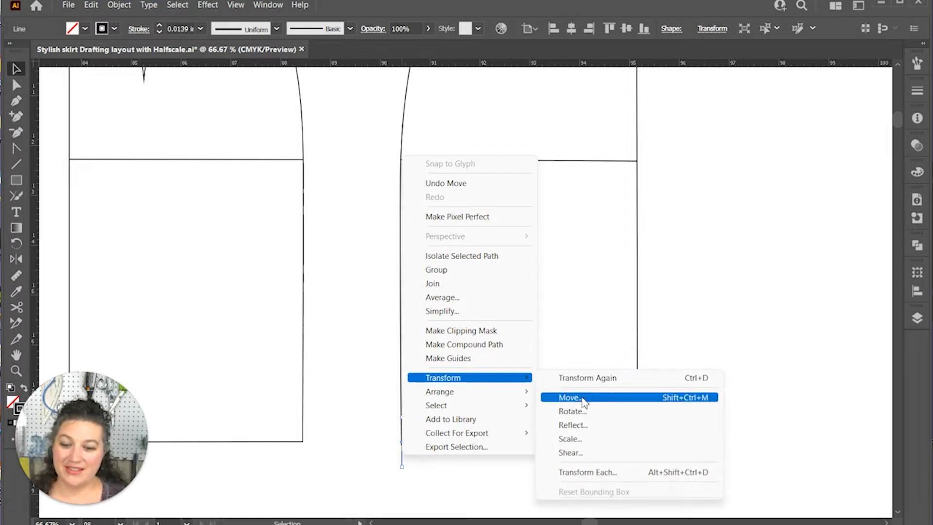
left_click(568, 397)
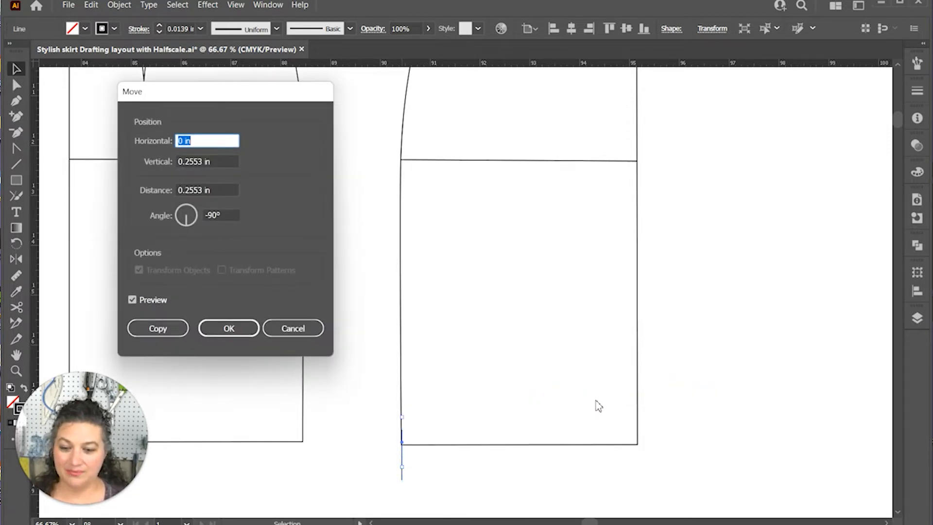
mouse_move(257, 212)
type("1")
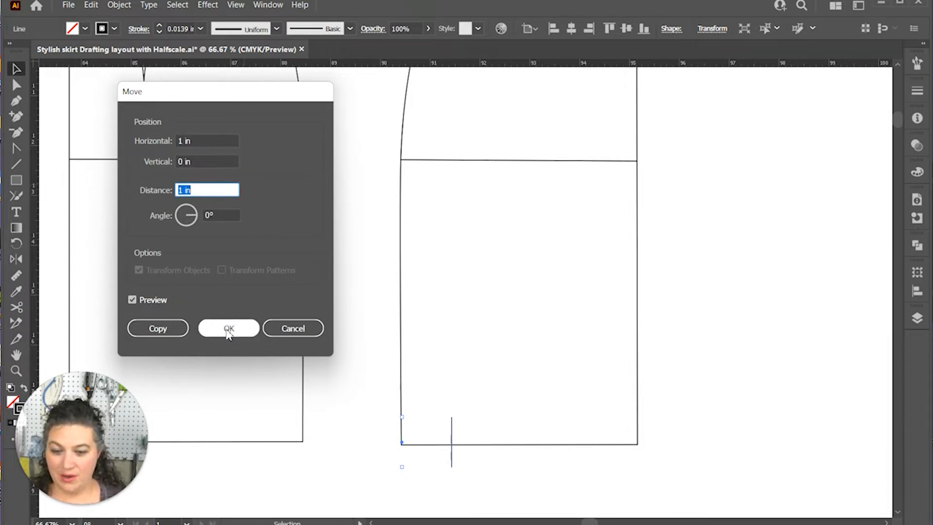
left_click(228, 328)
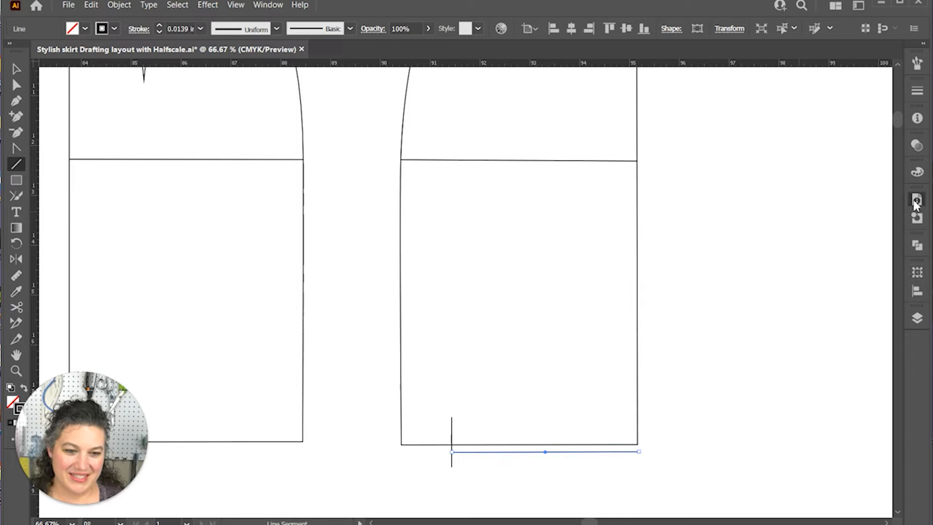
left_click(915, 201)
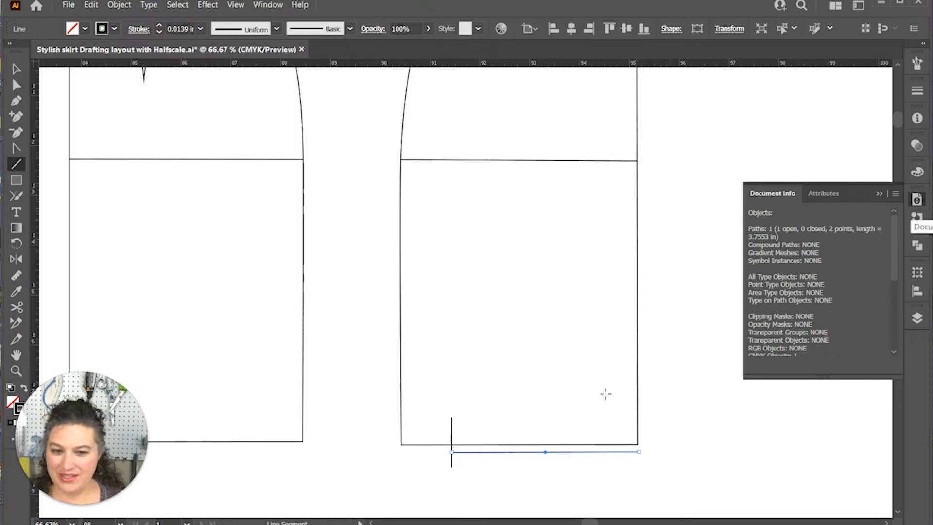
mouse_move(485, 455)
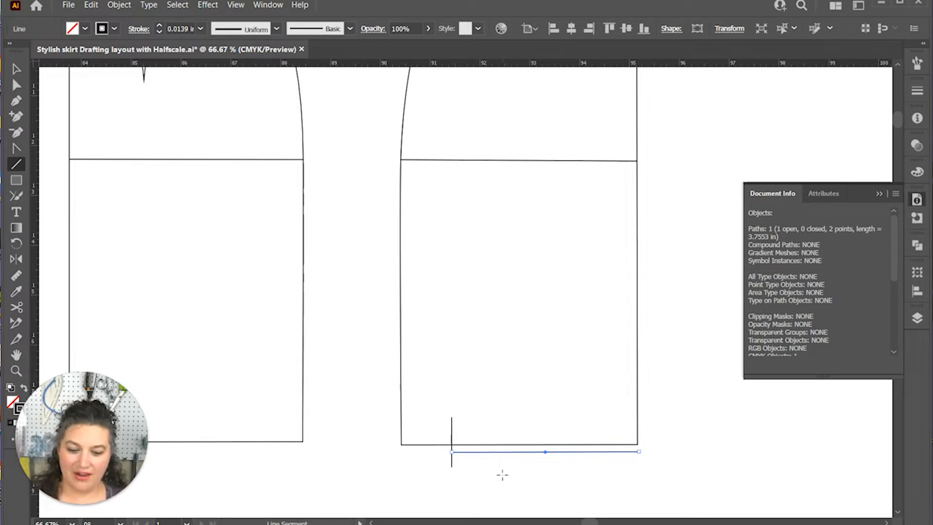
mouse_move(510, 484)
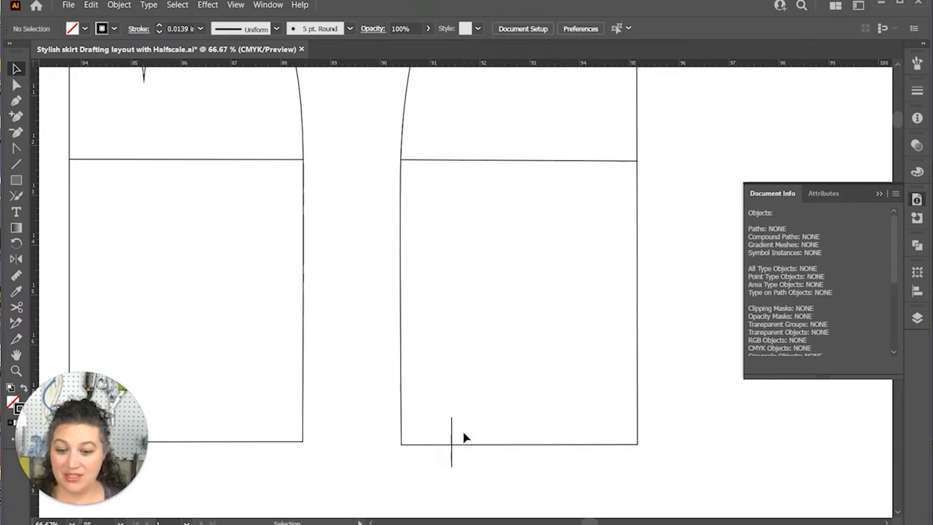
Reshape the right piece's side seam so it curves smoothly into the hem notch.
left_click(517, 297)
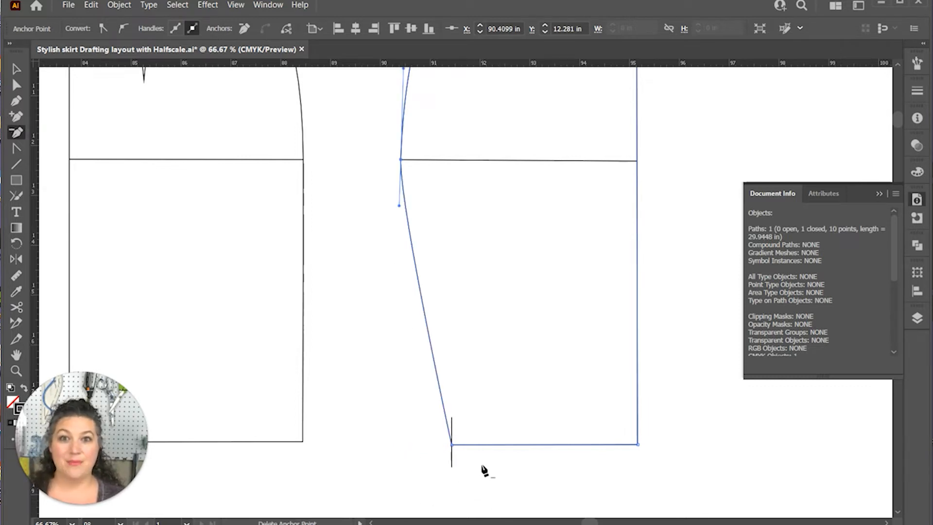
scroll("down", 3)
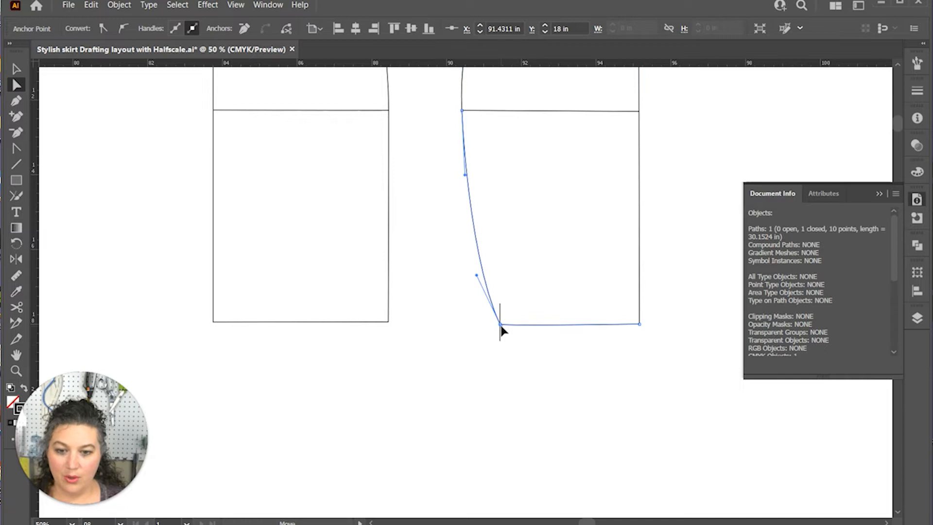
left_click_drag(476, 276, 457, 292)
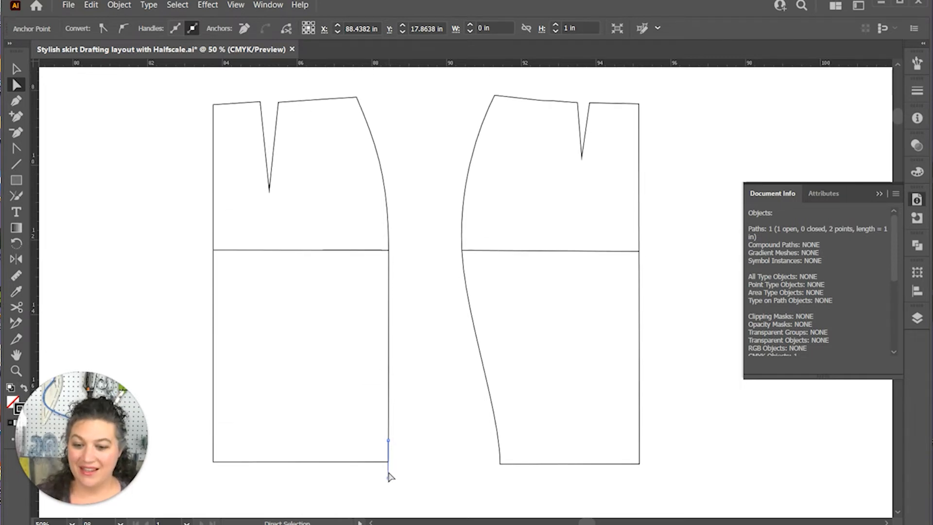
Move the left hem line 1 inch inward and taper the side seam into it.
left_click(553, 413)
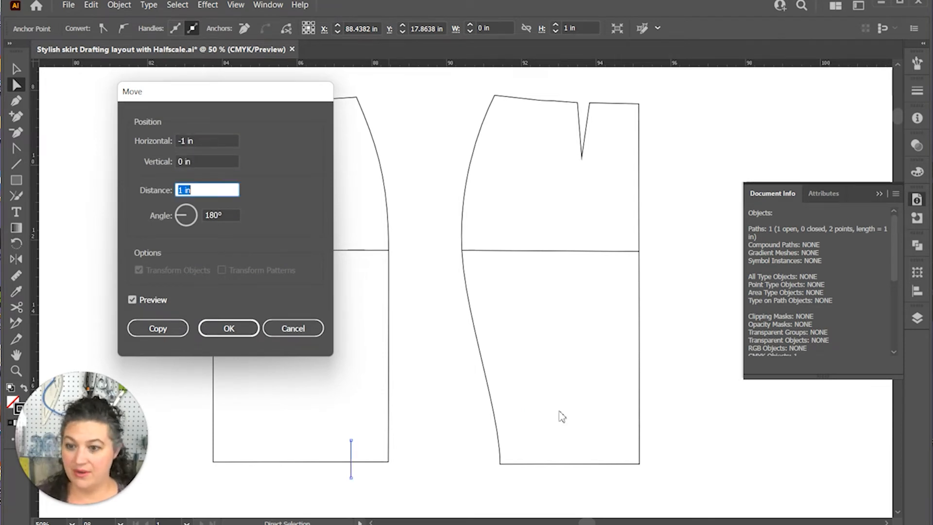
left_click(229, 328)
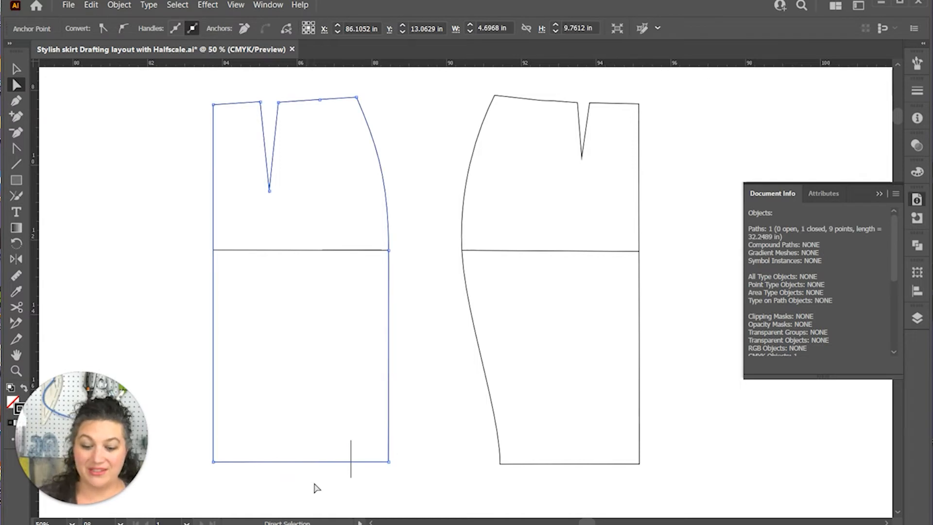
mouse_move(350, 467)
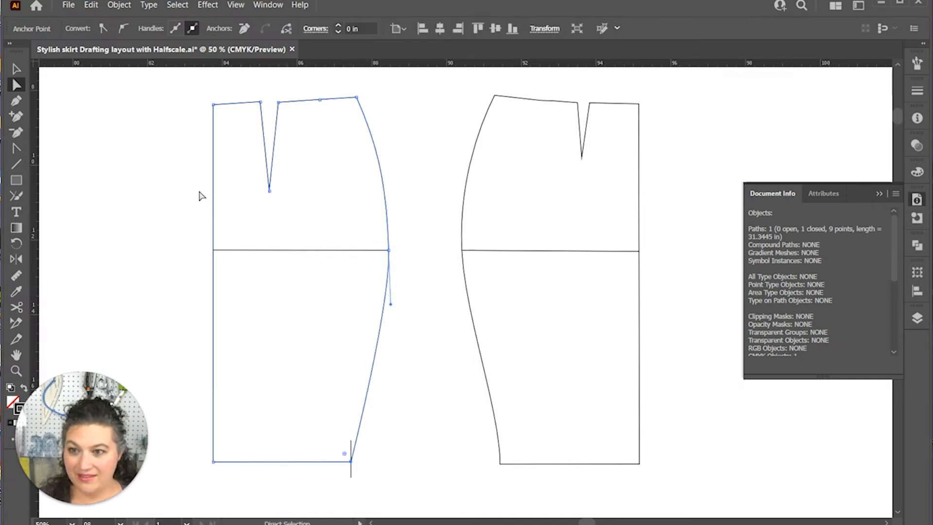
left_click_drag(345, 452, 327, 485)
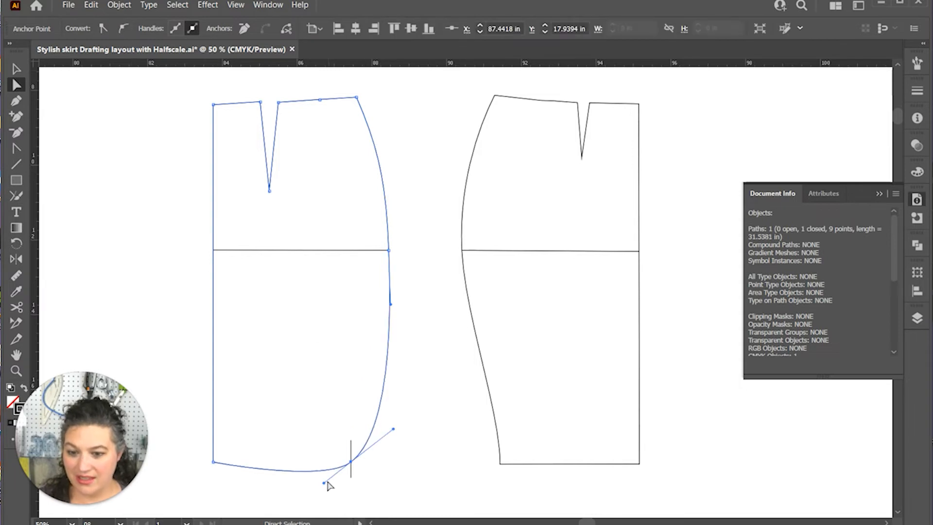
left_click_drag(330, 482, 351, 467)
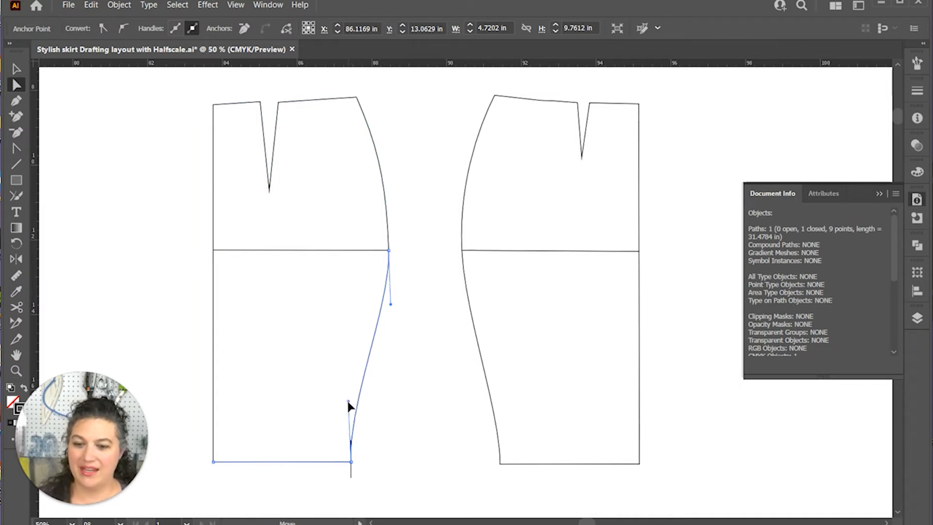
left_click(491, 494)
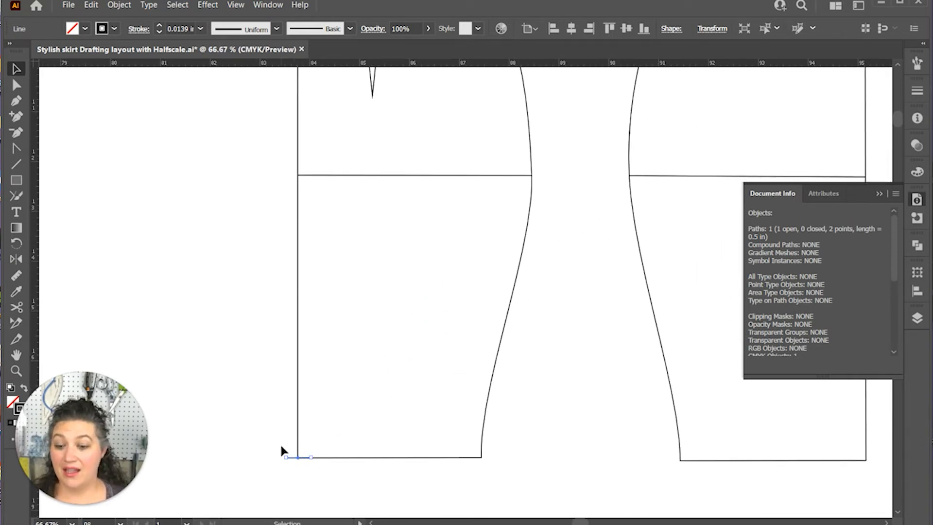
mouse_move(292, 472)
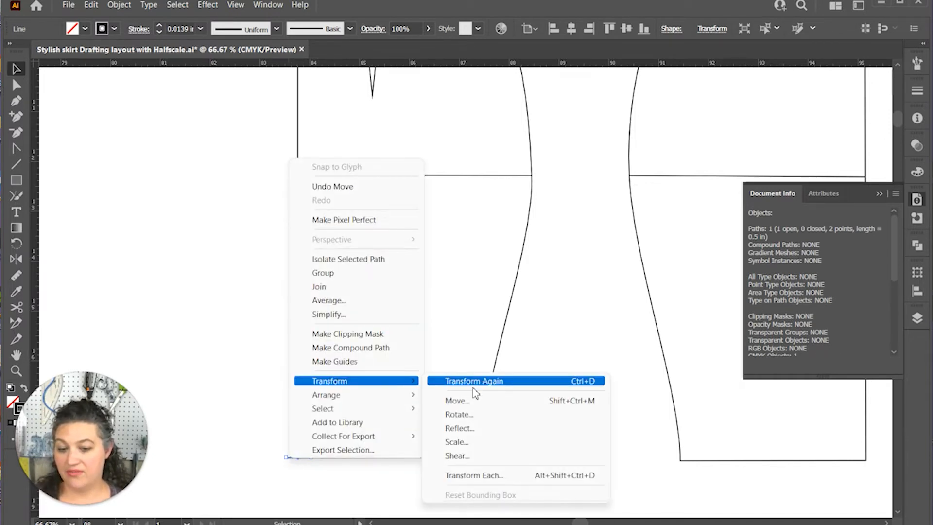
mouse_move(470, 400)
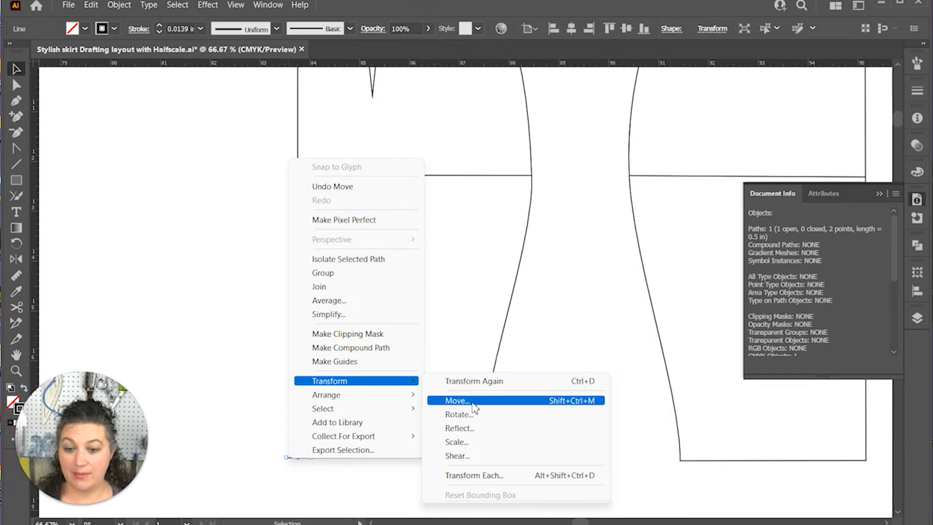
Move the short notch mark 2.5 inches up from the hem on the centre edge.
left_click(456, 399)
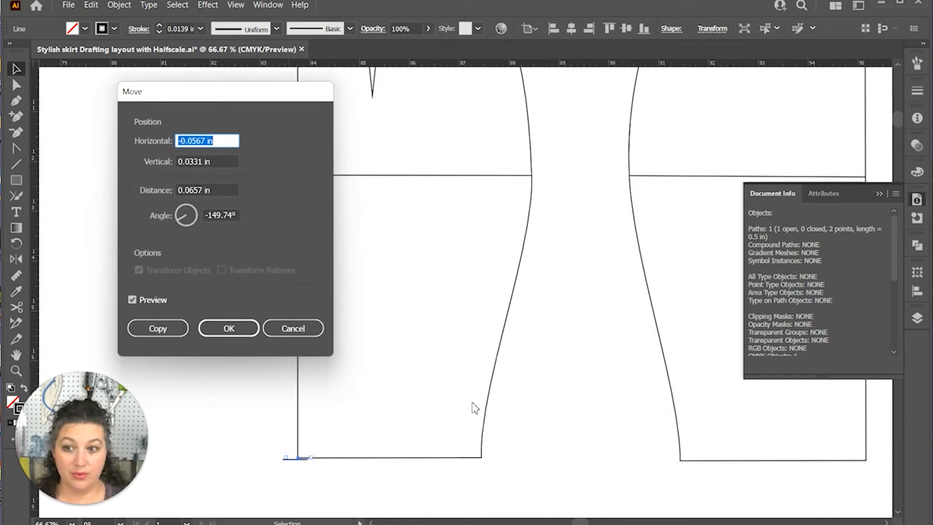
type("2.")
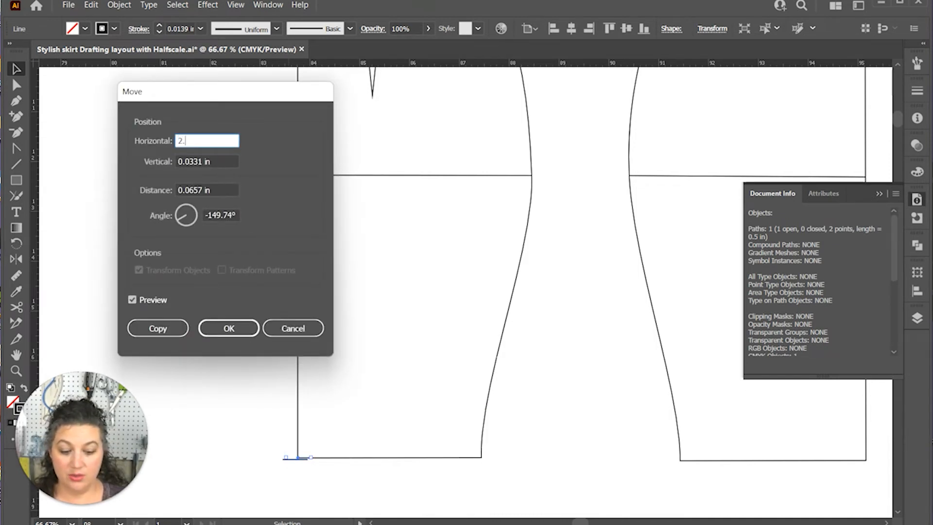
key("Tab")
type("-2.5")
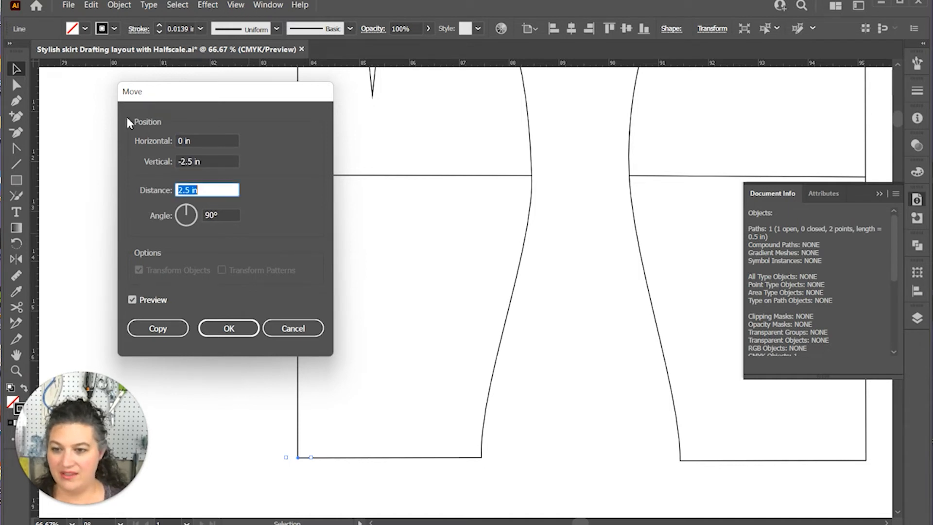
left_click(229, 328)
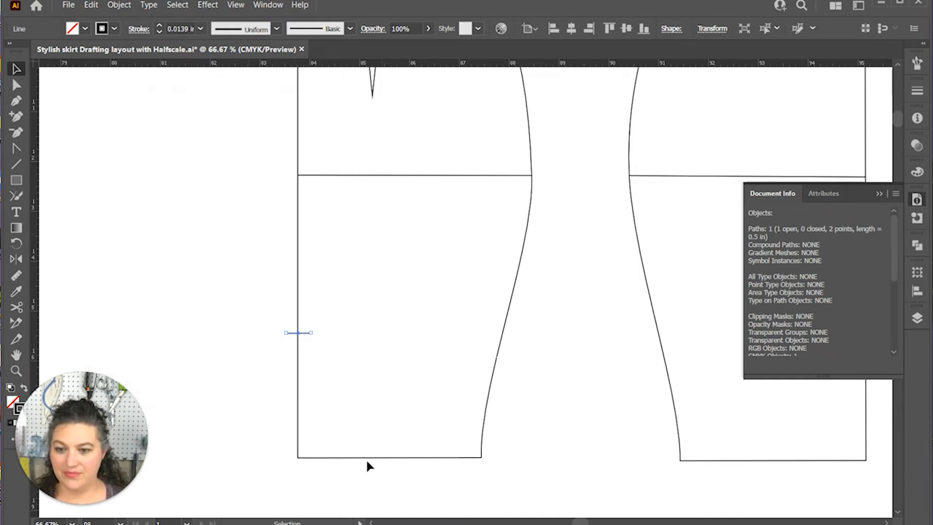
mouse_move(380, 368)
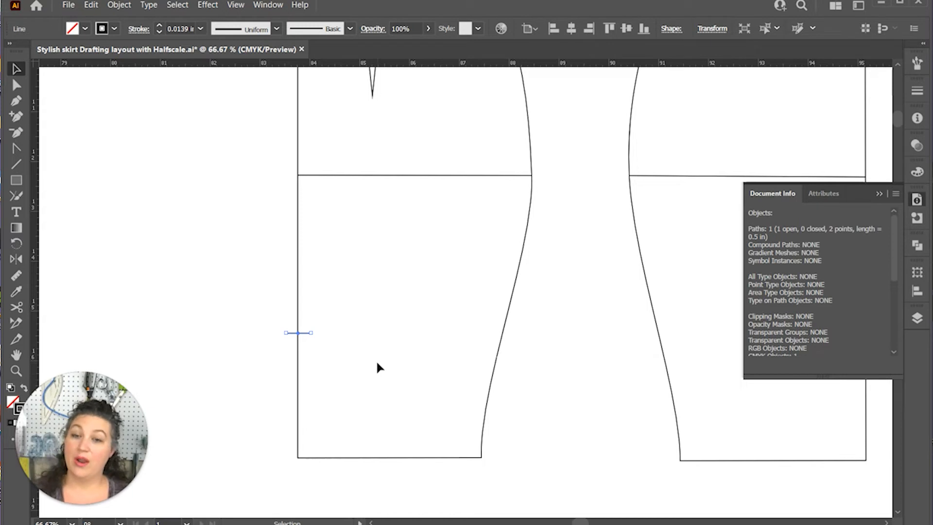
mouse_move(332, 351)
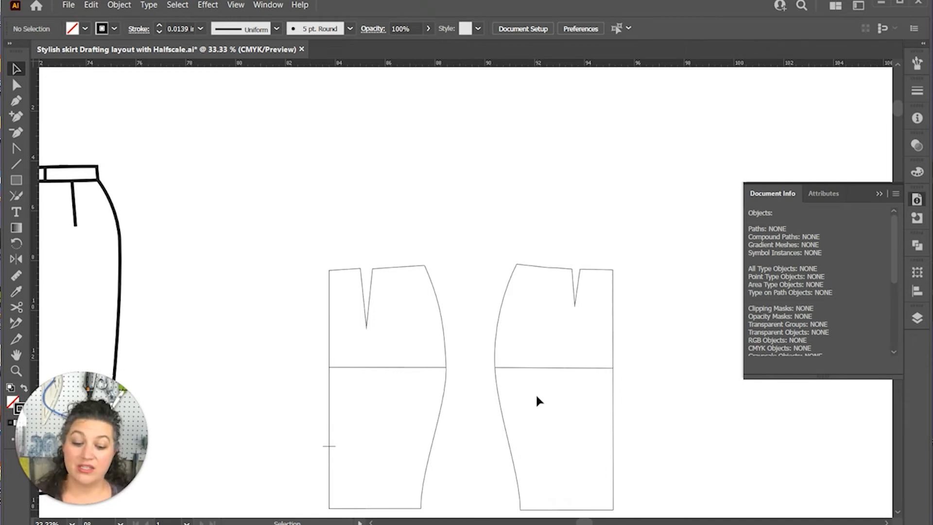
Draw a 13.75 by 1.5 inch rectangle for the waistband.
left_click(16, 181)
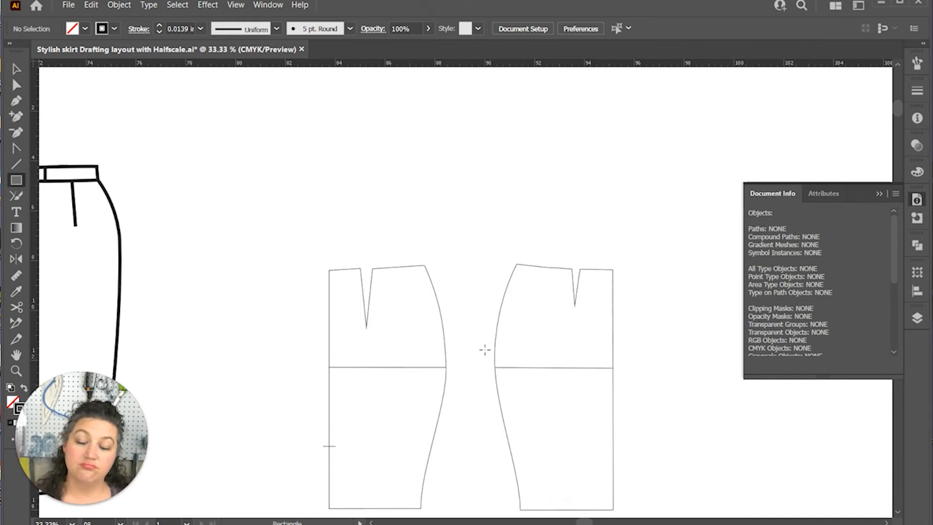
left_click(484, 349)
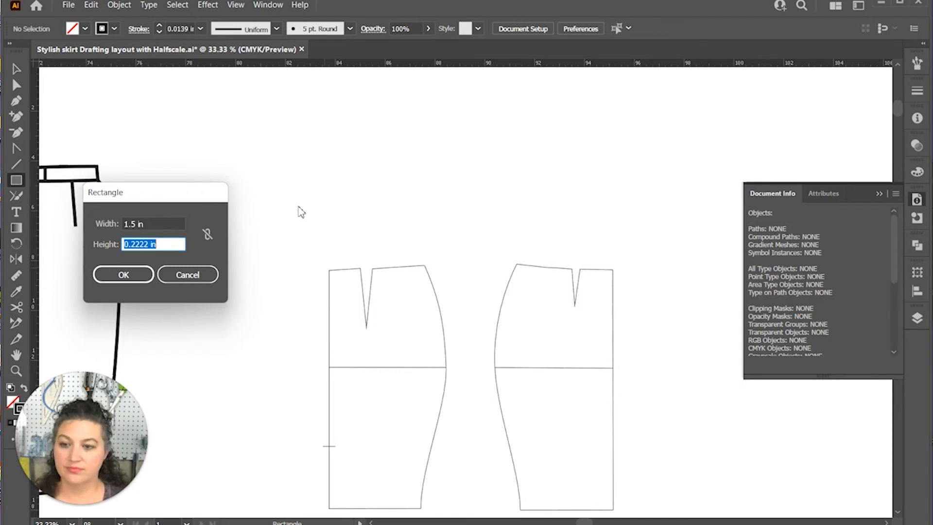
type("1")
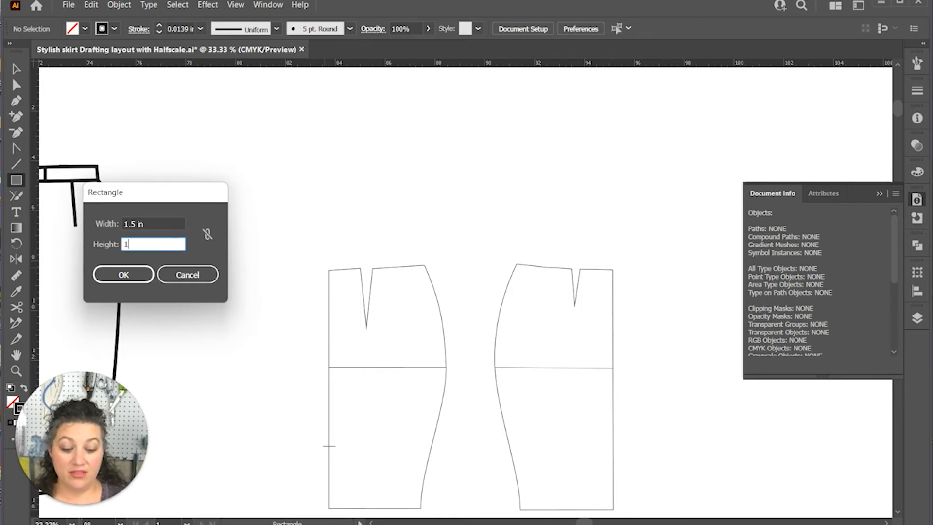
type("3.75")
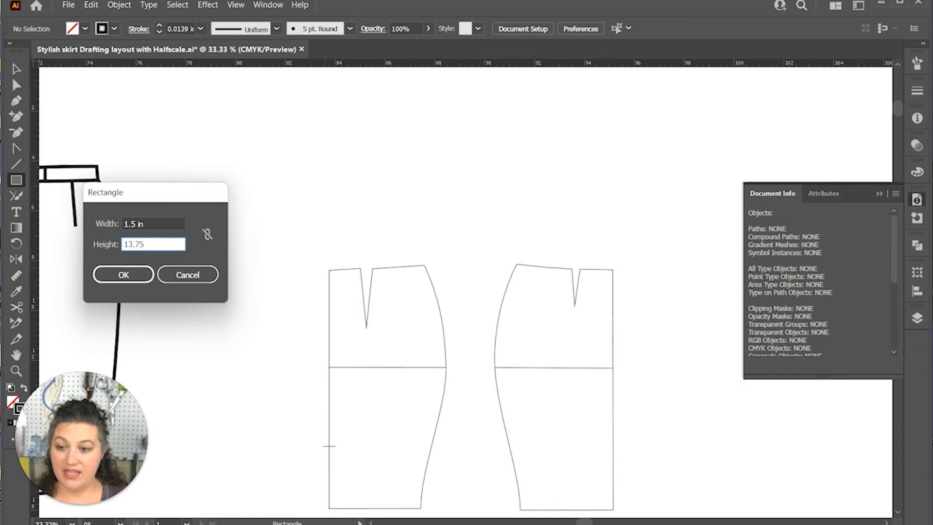
left_click(123, 274)
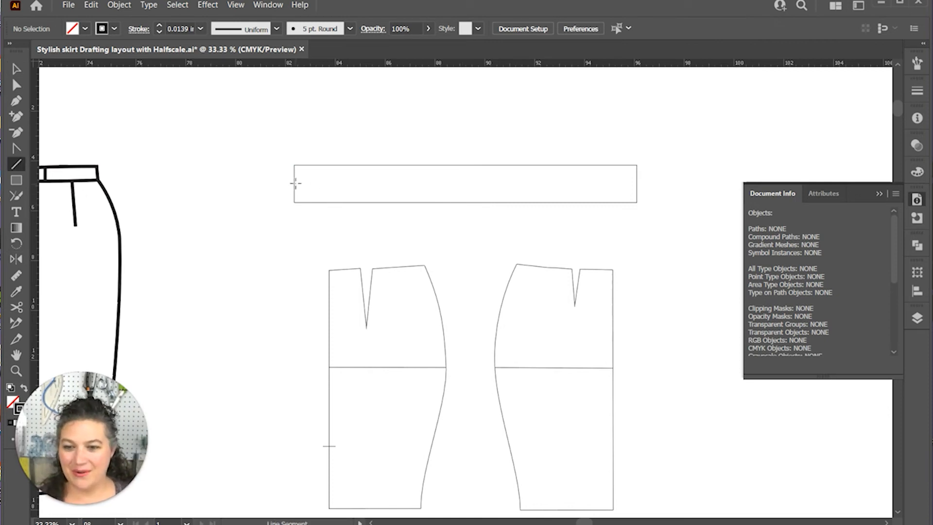
Add a 13.75-inch dashed line from the waistband's left midpoint, then select both.
left_click(296, 183)
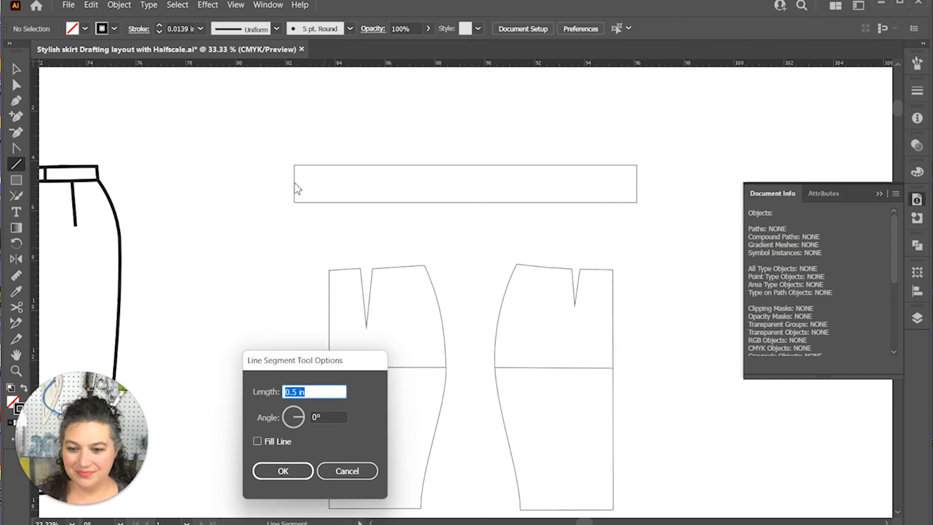
type("13.")
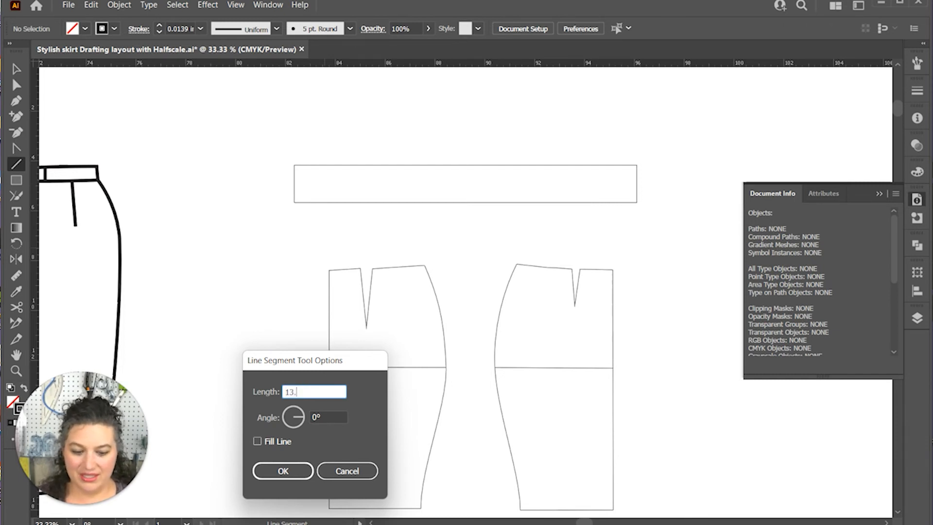
left_click(283, 470)
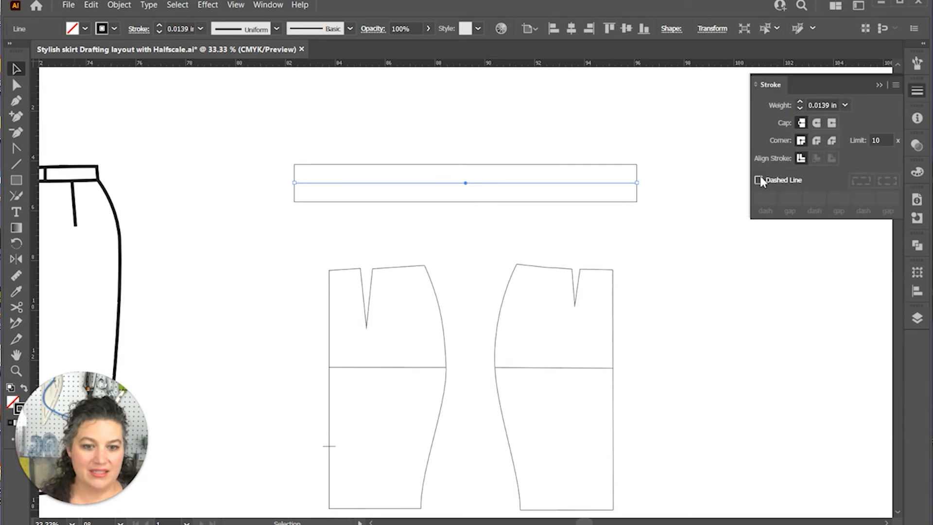
left_click(758, 180)
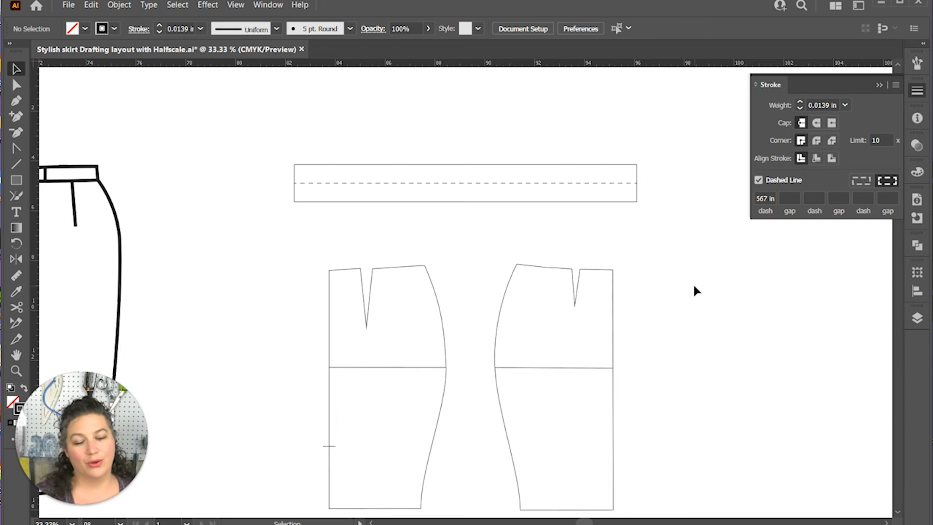
left_click(464, 183)
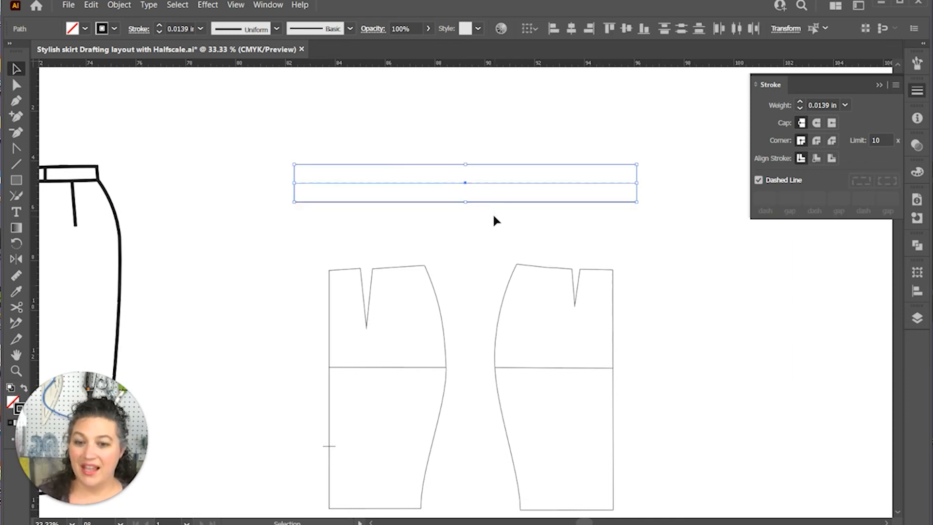